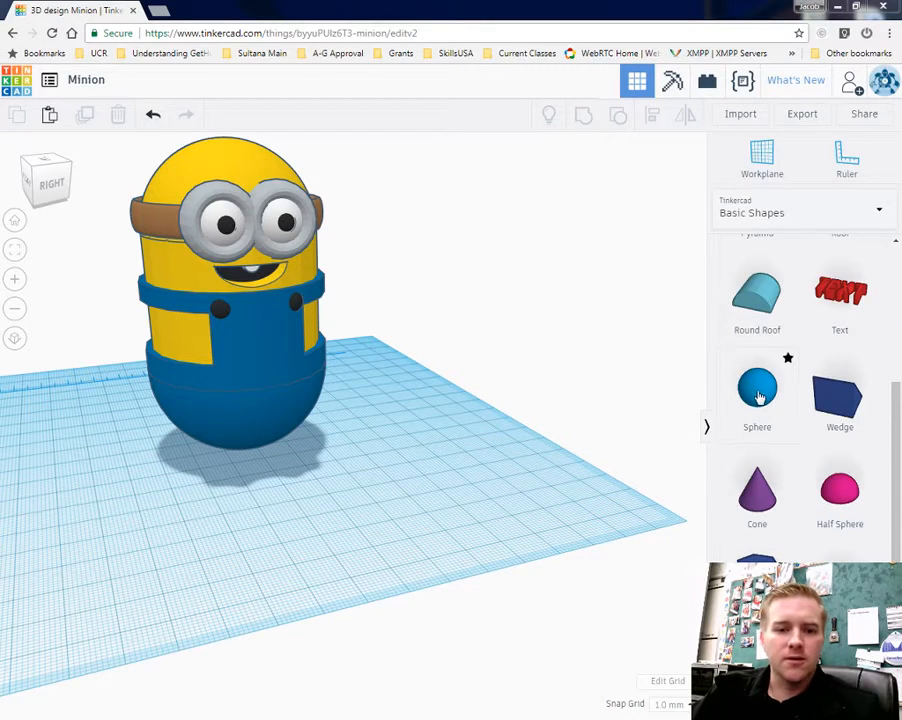
# Place a sphere on the workplane beside the Minion and scale it up uniformly from 20 mm
pyautogui.click(756, 390)
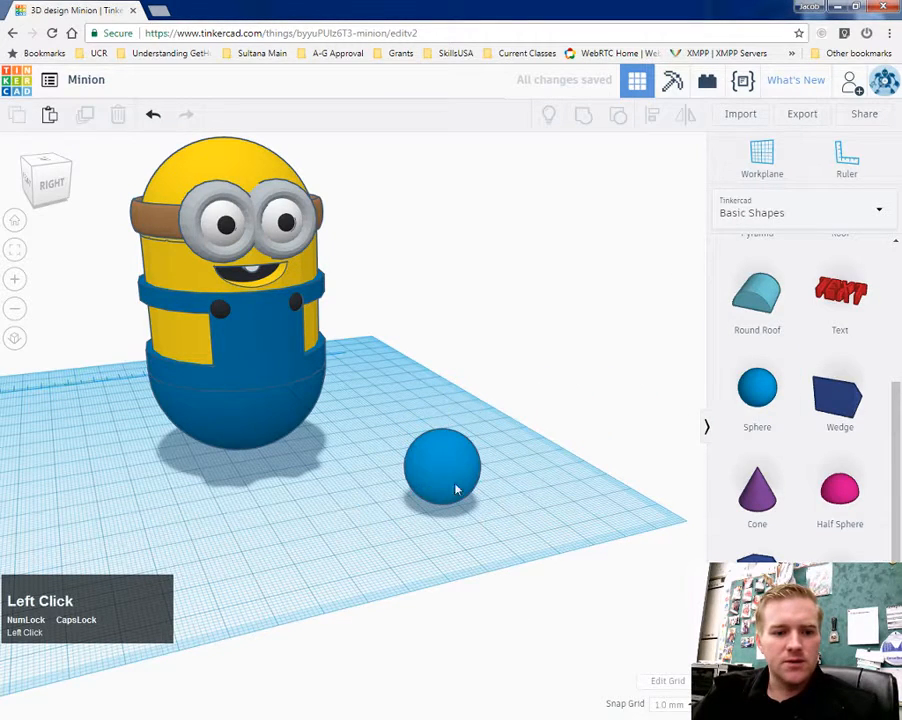
pyautogui.click(444, 468)
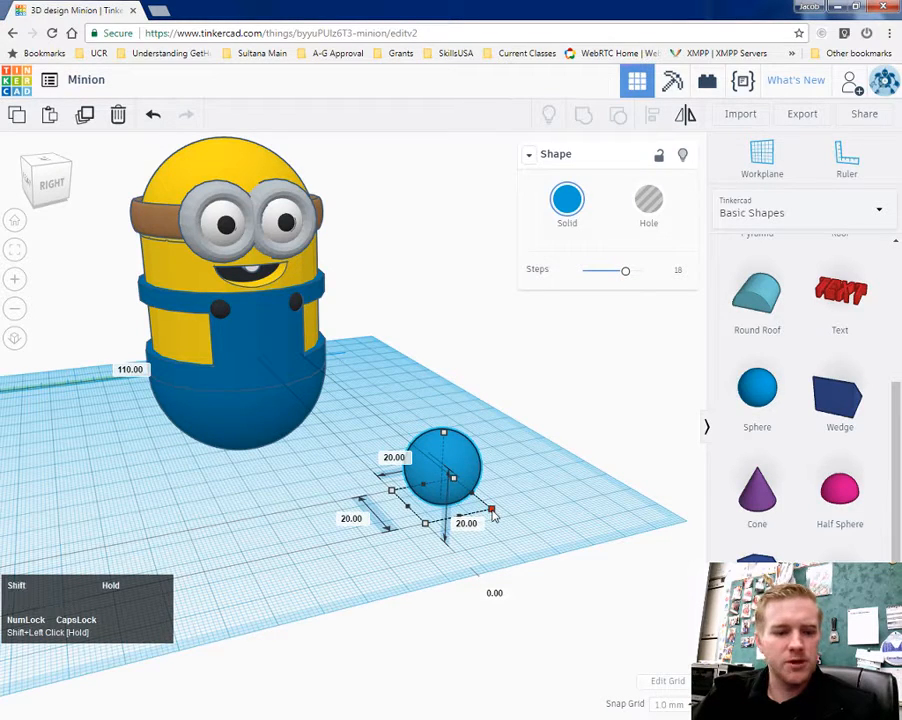
pyautogui.moveTo(490, 510); pyautogui.dragTo(572, 524)
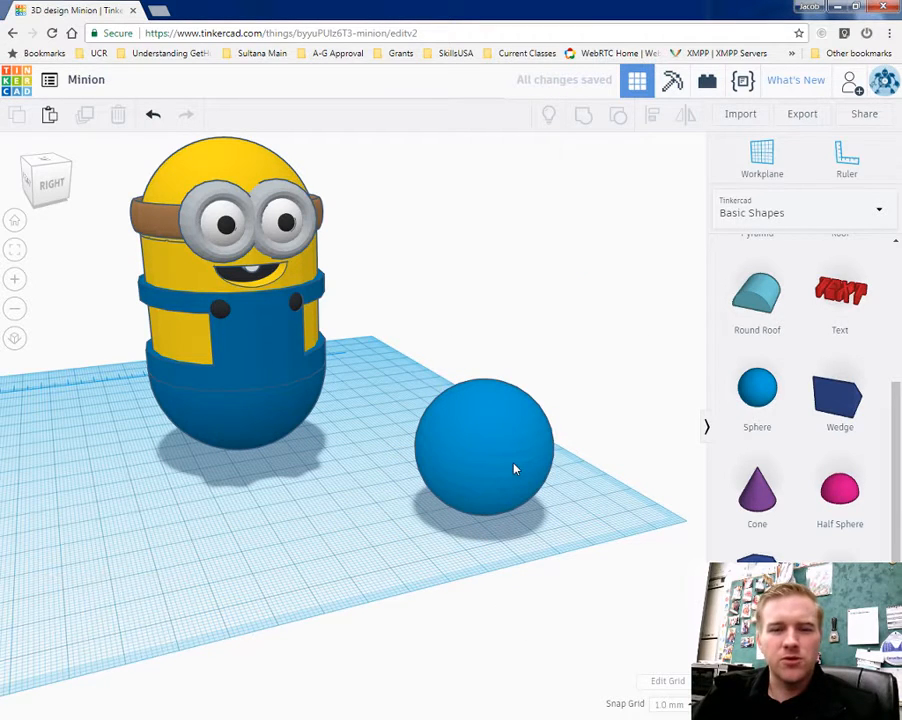
# Reshape the sphere to about 35 mm wide, 20 mm deep and 32 mm tall, checking from the side
pyautogui.click(484, 456)
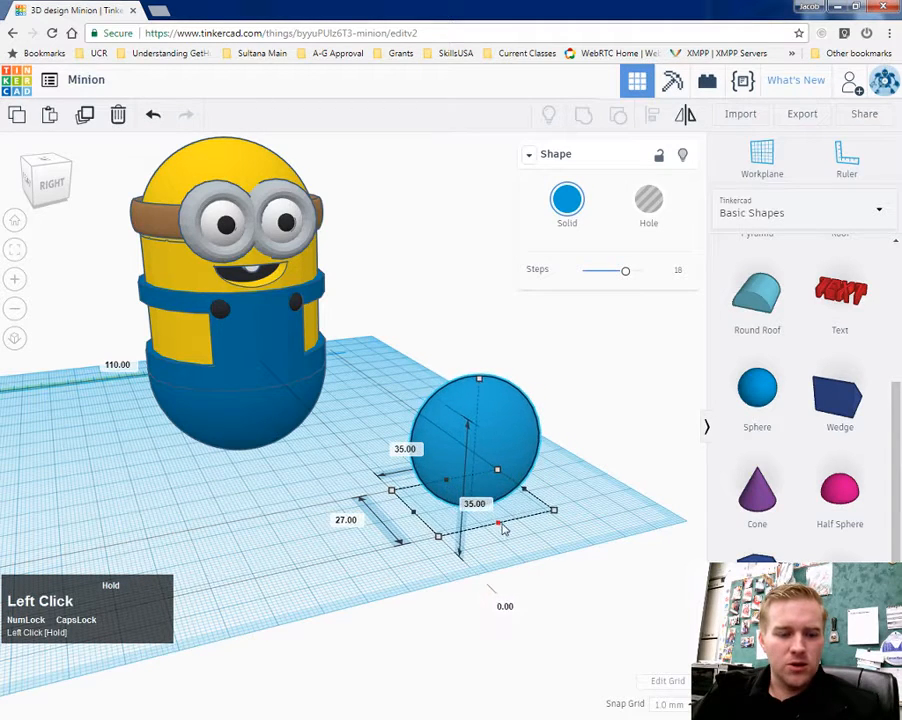
pyautogui.moveTo(496, 524); pyautogui.dragTo(476, 508)
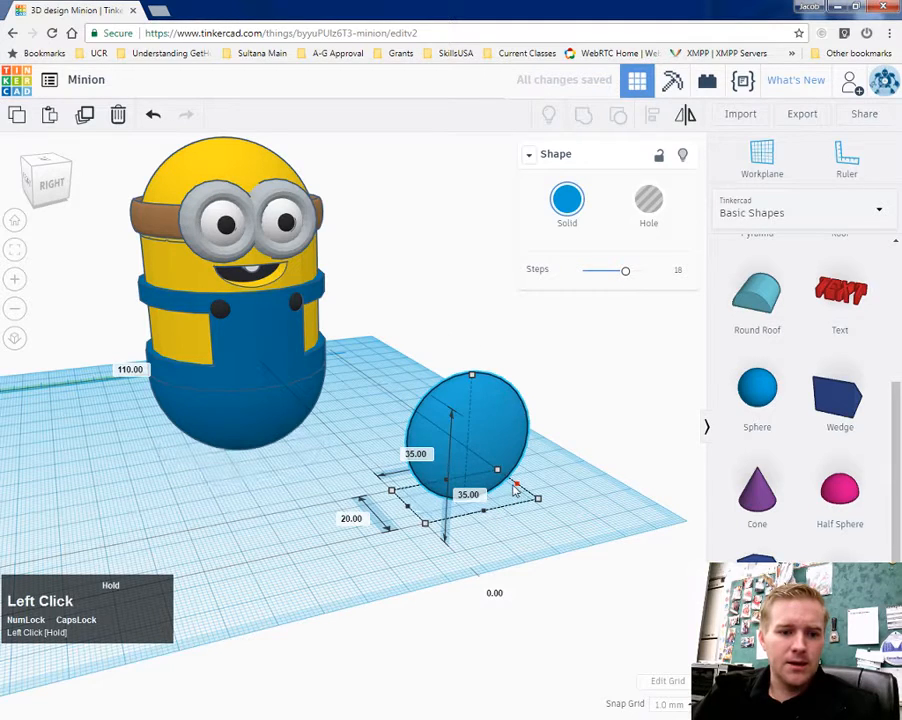
pyautogui.moveTo(498, 468); pyautogui.dragTo(488, 472)
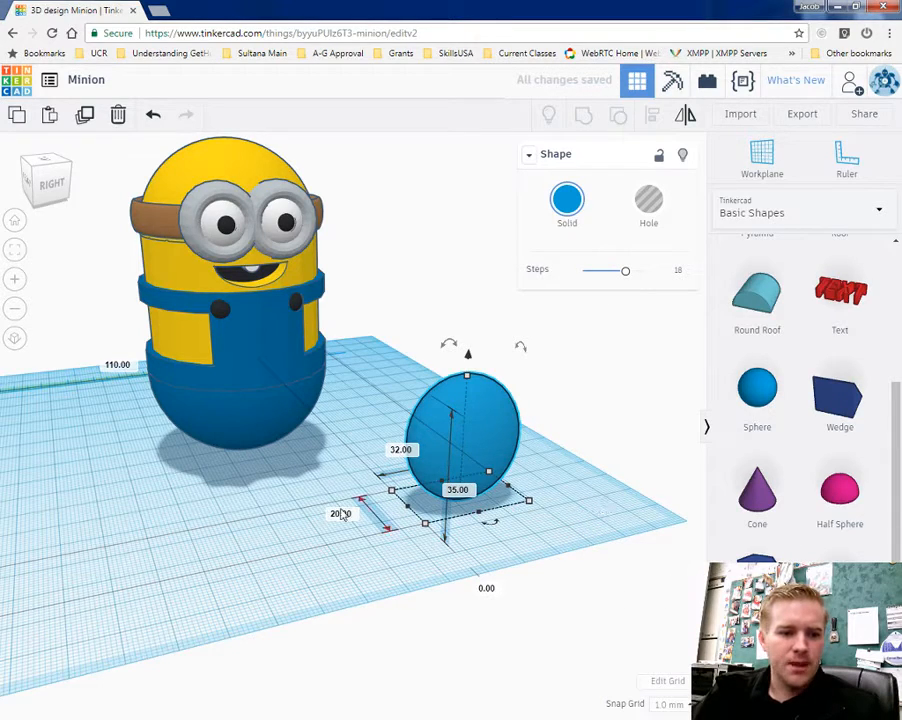
pyautogui.rightClick(620, 490)
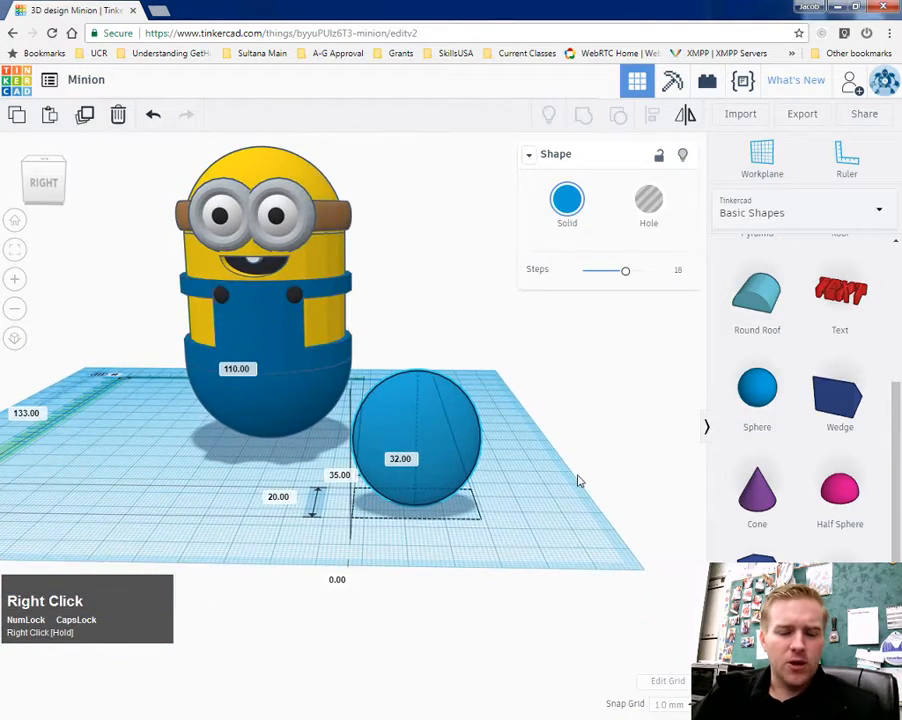
# Place a cylinder beside the sphere and find the Half Sphere shape for its rounded top
pyautogui.click(416, 440)
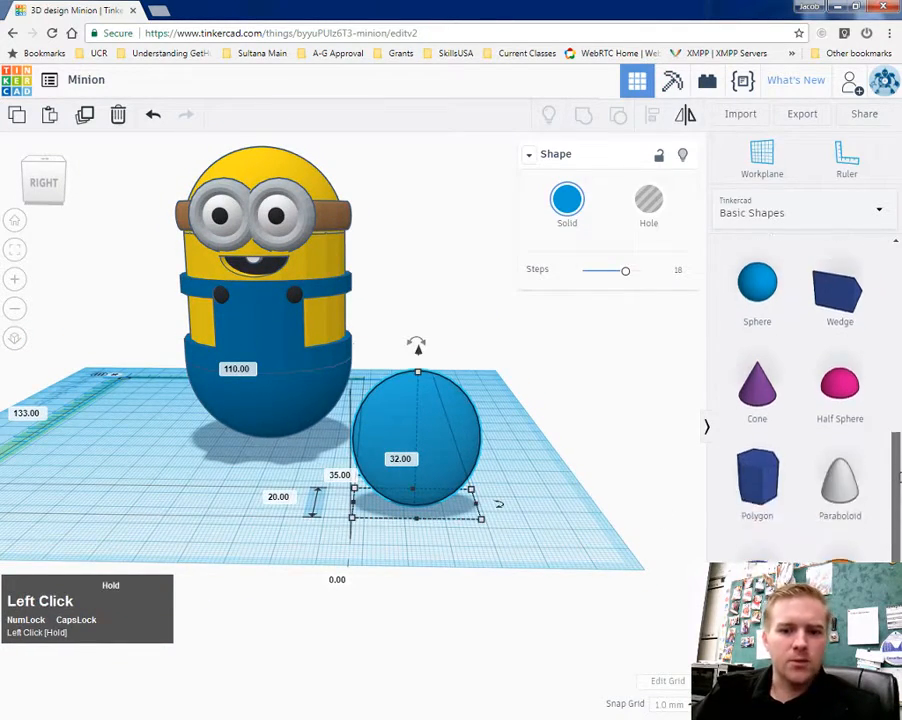
pyautogui.scroll(-3)
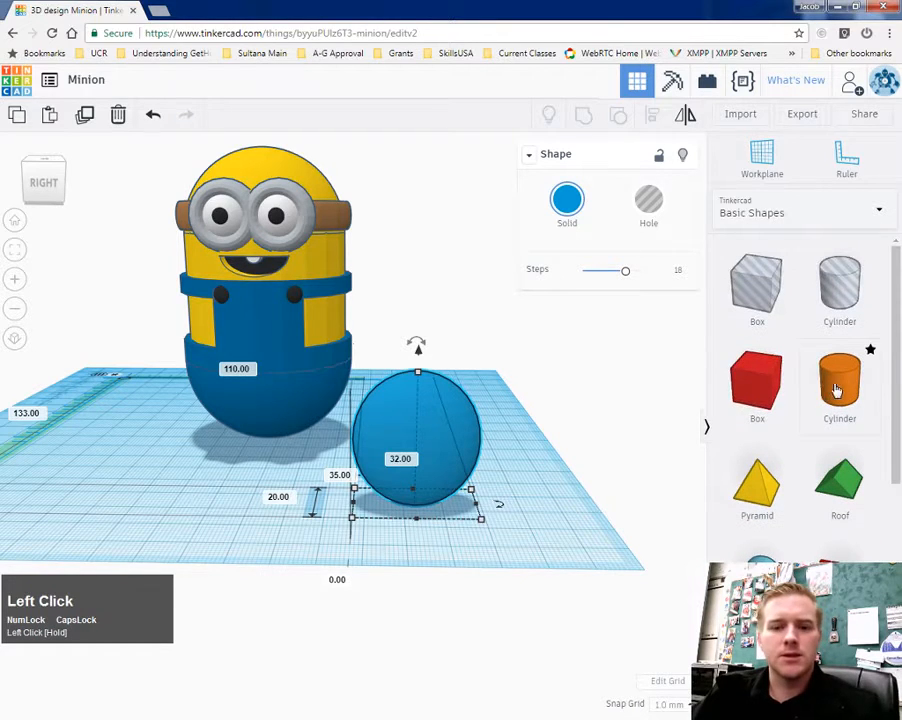
pyautogui.moveTo(840, 384); pyautogui.dragTo(556, 460)
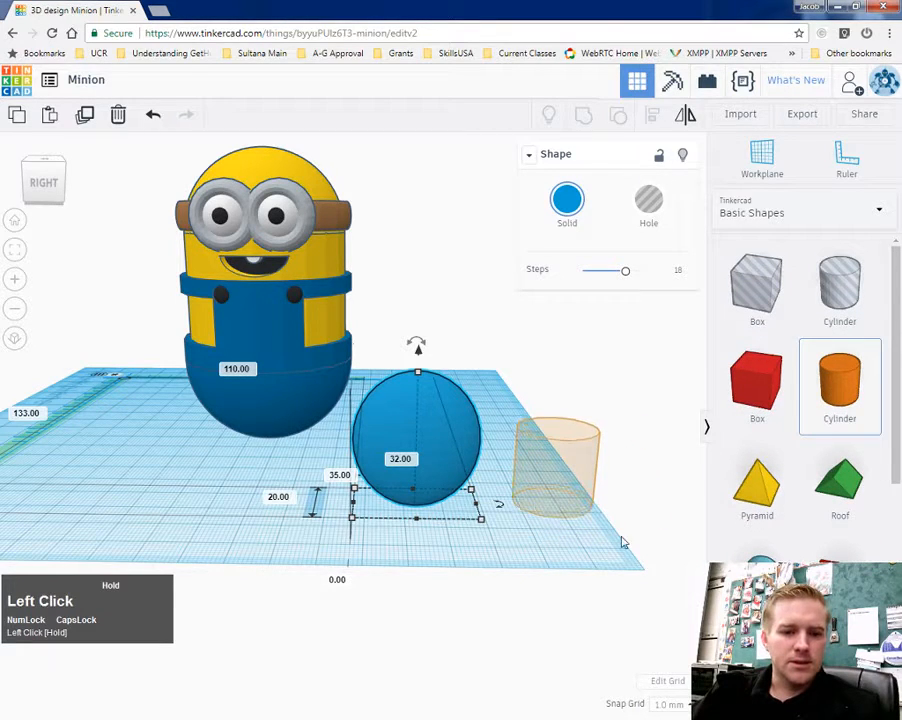
pyautogui.click(556, 460)
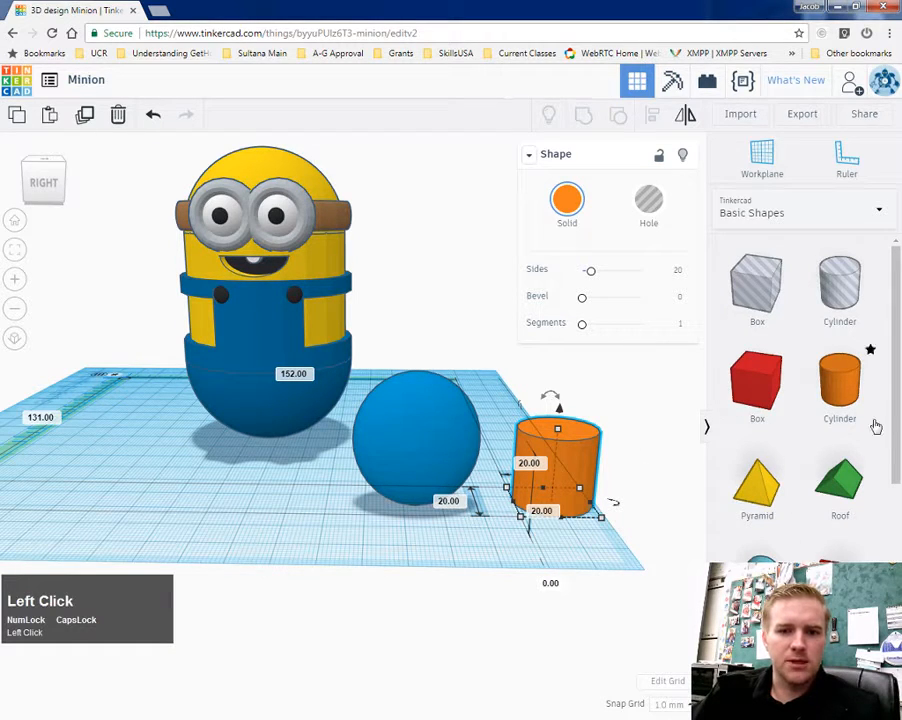
pyautogui.scroll(-3)
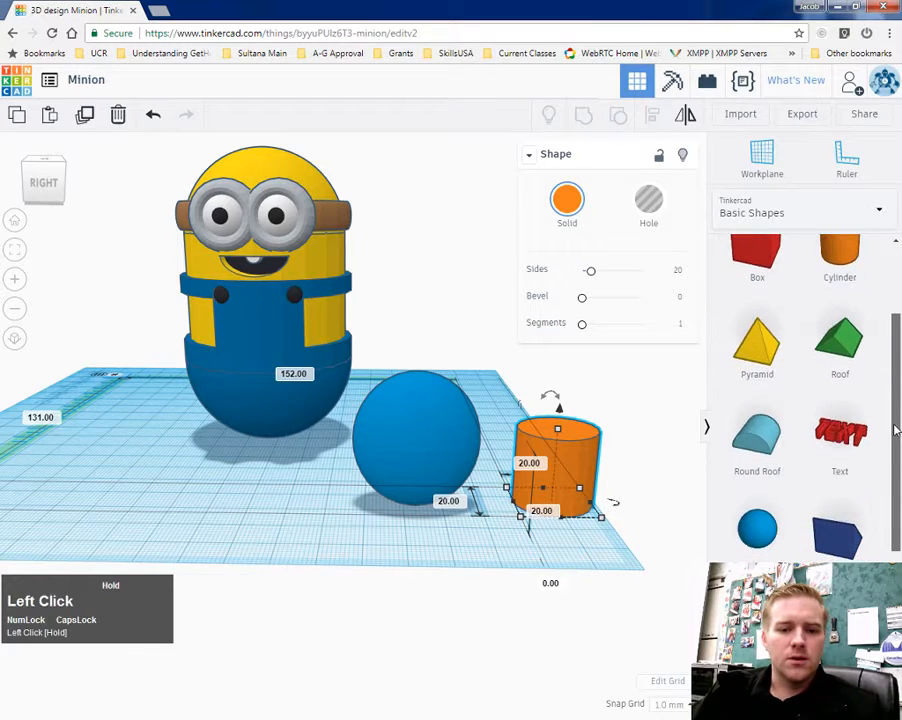
pyautogui.scroll(-3)
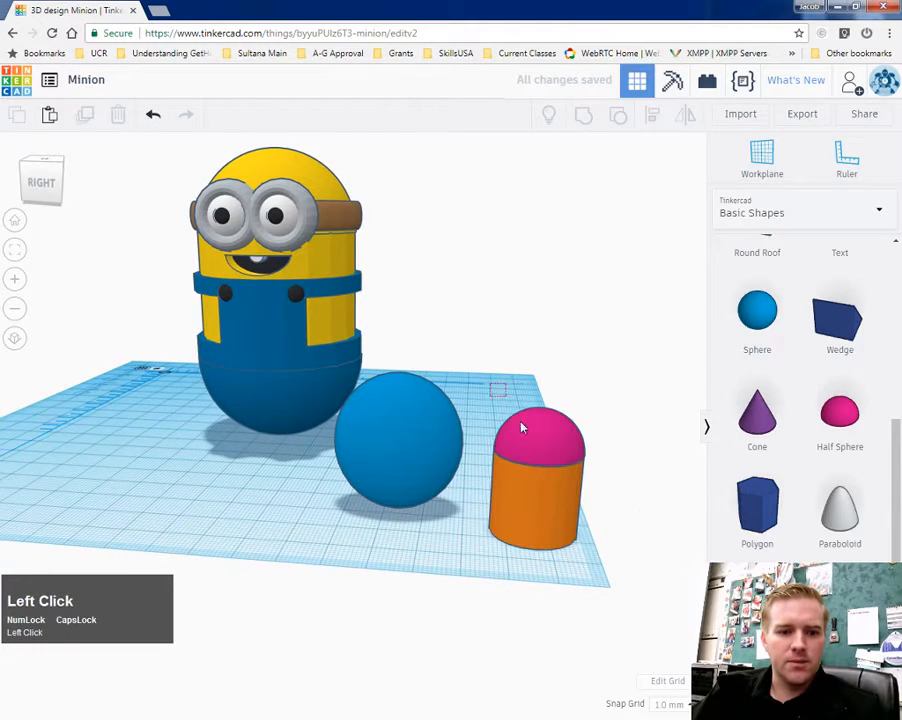
# Colour the cylinder and half-sphere yellow and group them into one capsule piece
pyautogui.click(540, 490)
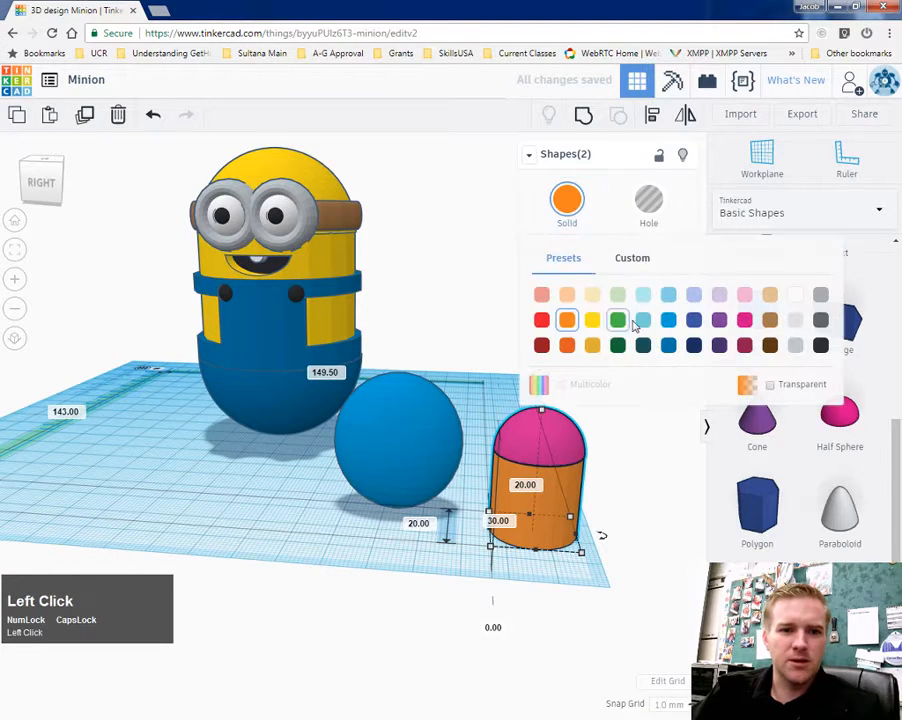
pyautogui.click(592, 320)
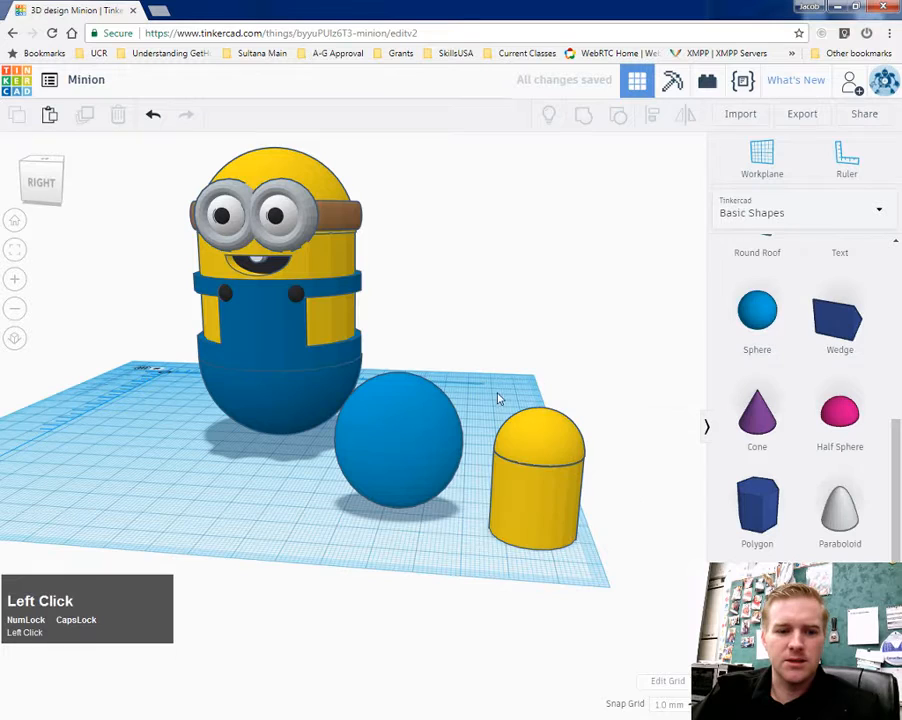
pyautogui.click(540, 470)
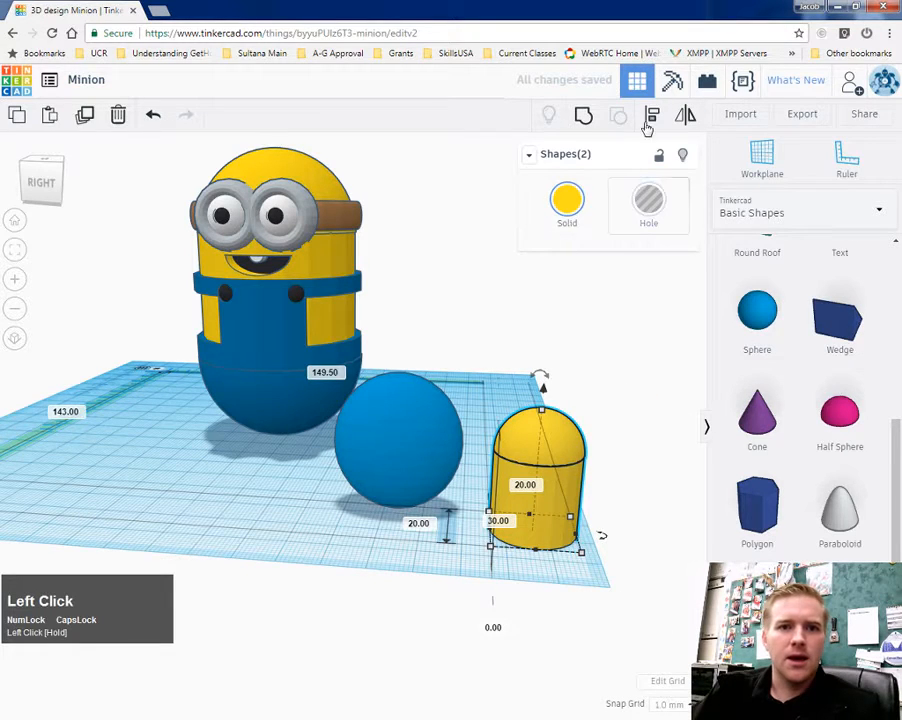
pyautogui.click(584, 116)
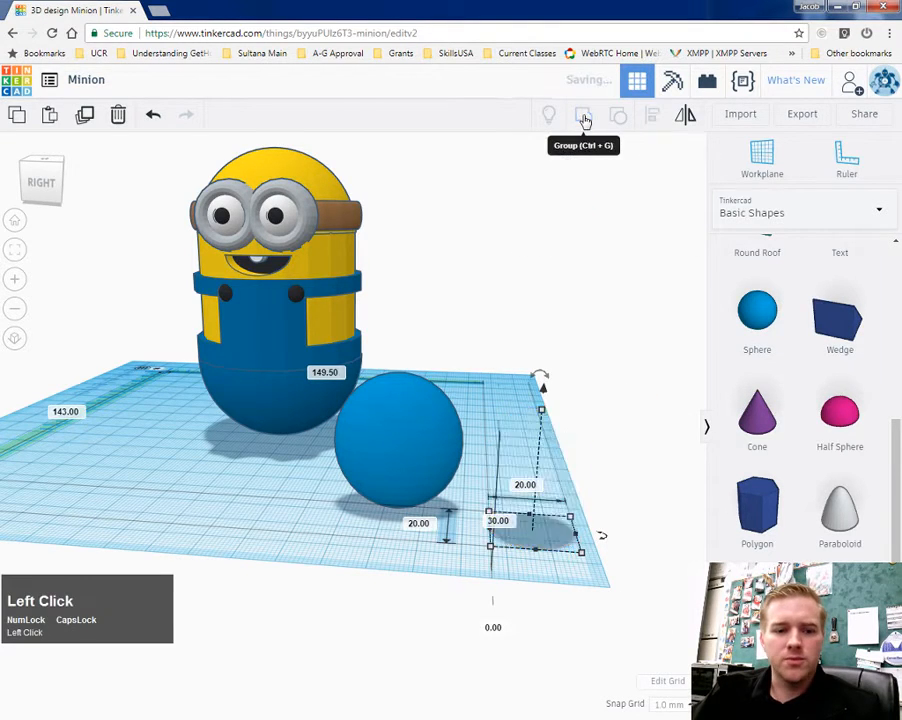
pyautogui.click(584, 114)
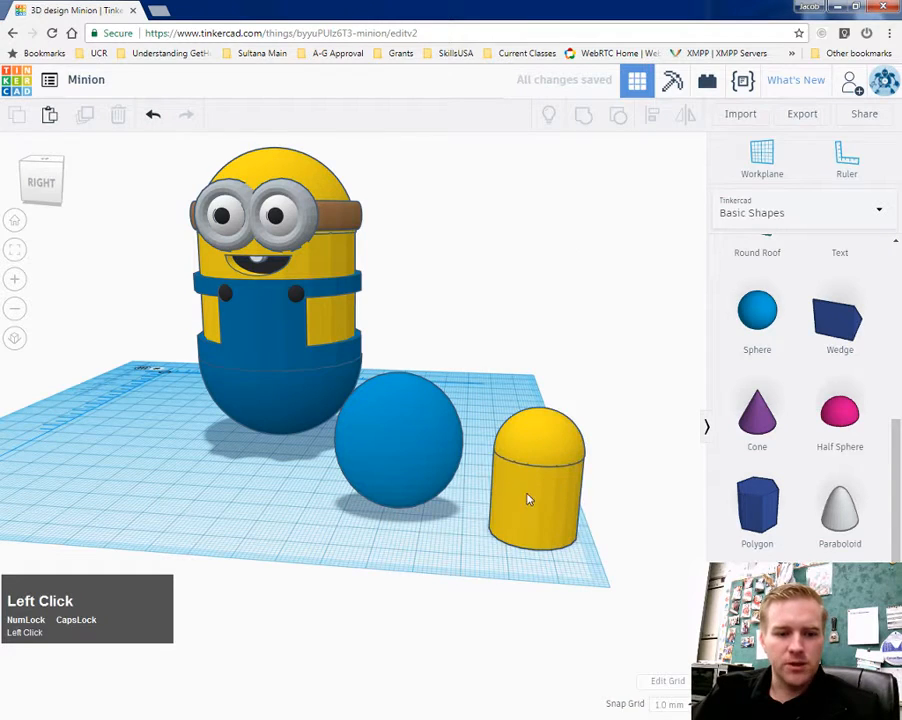
pyautogui.click(530, 490)
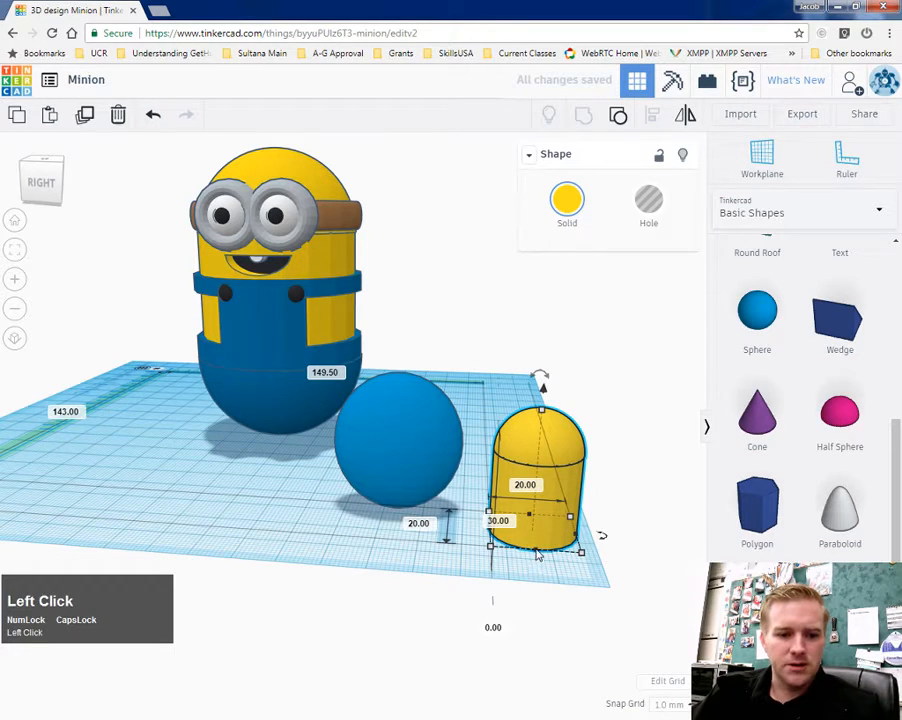
# Resize the yellow capsule into a slim finger about 15.5 mm across, snug against the blue oval
pyautogui.click(400, 440)
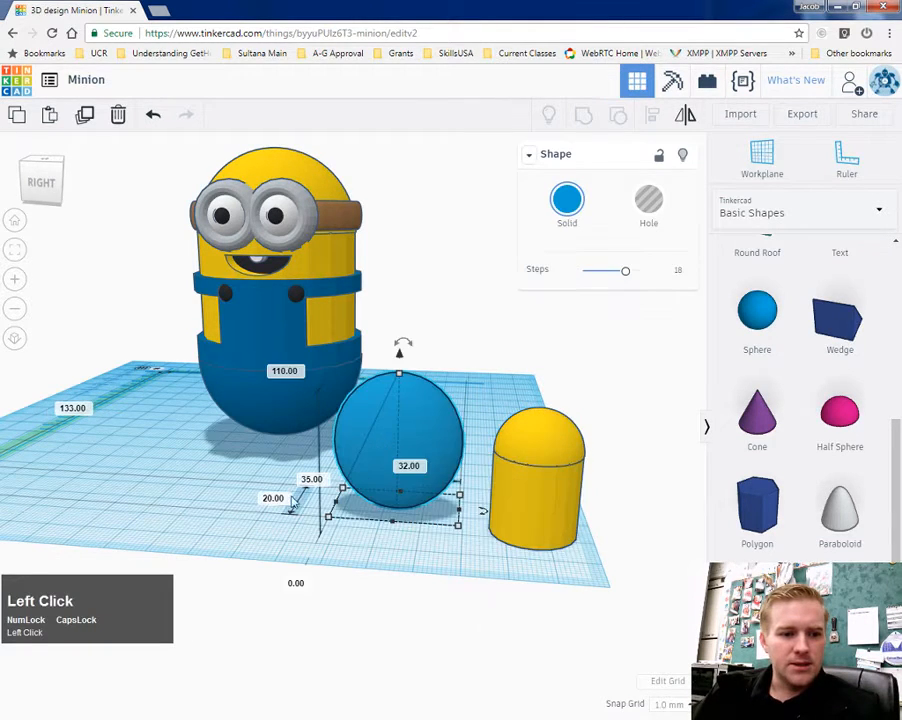
pyautogui.click(536, 480)
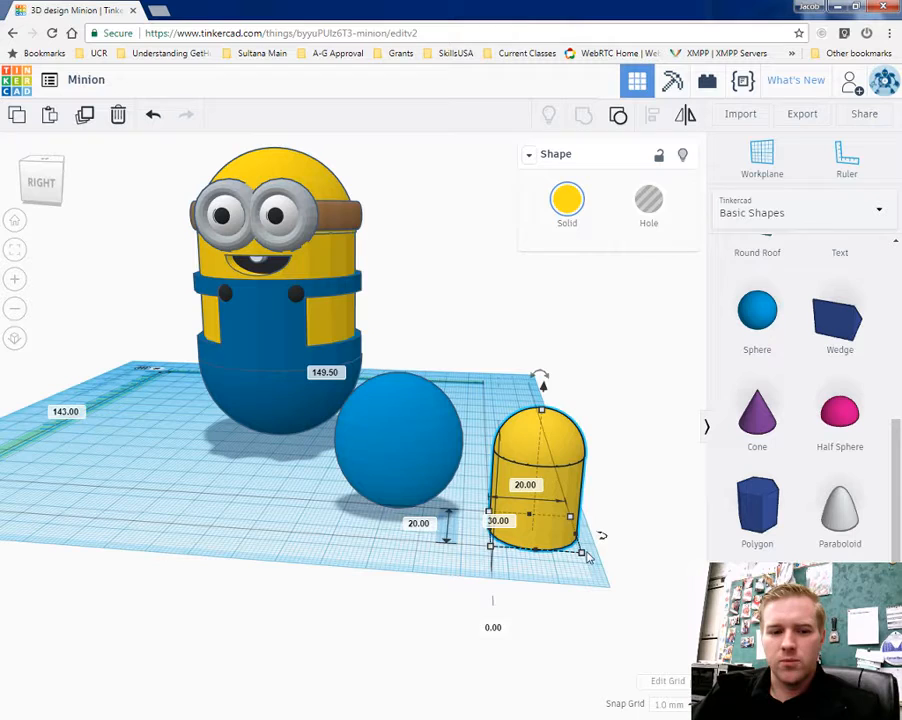
pyautogui.click(582, 552)
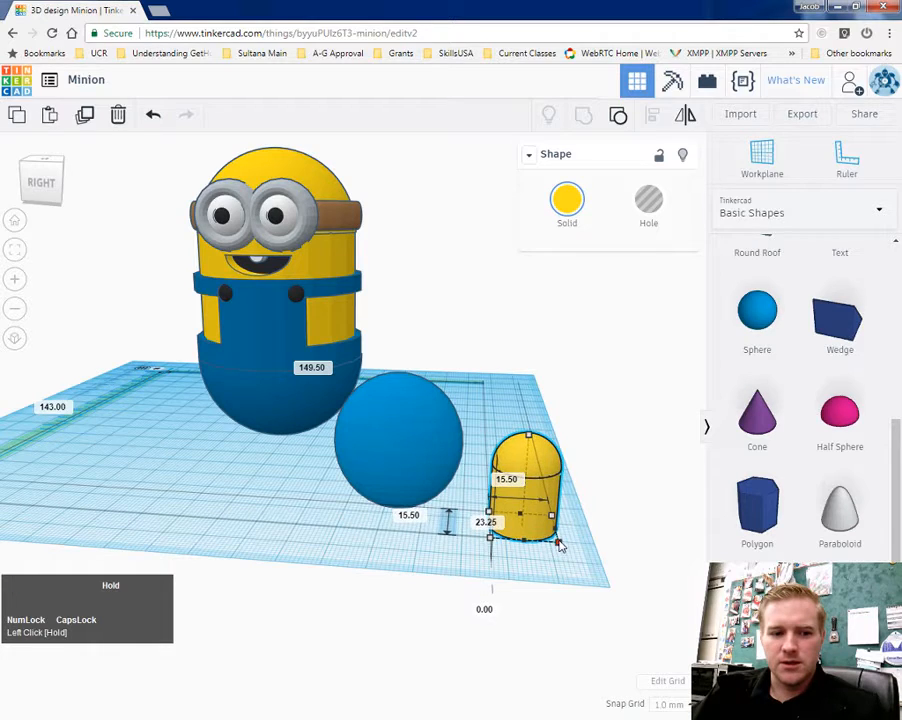
pyautogui.moveTo(550, 550); pyautogui.dragTo(560, 544)
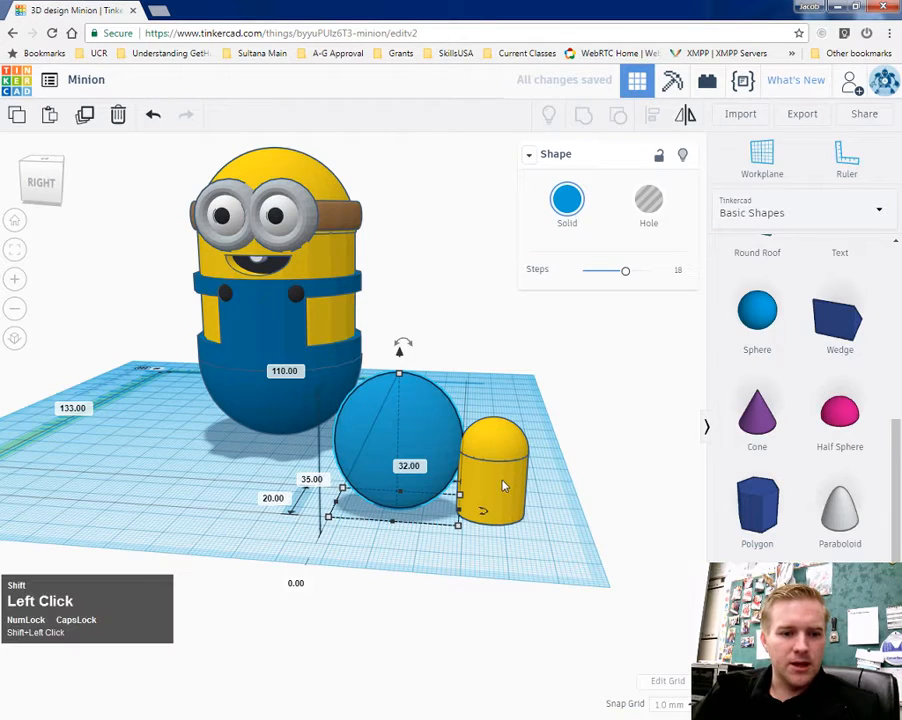
# Raise the capsule finger onto the sphere palm and tilt it to one side
pyautogui.click(490, 470)
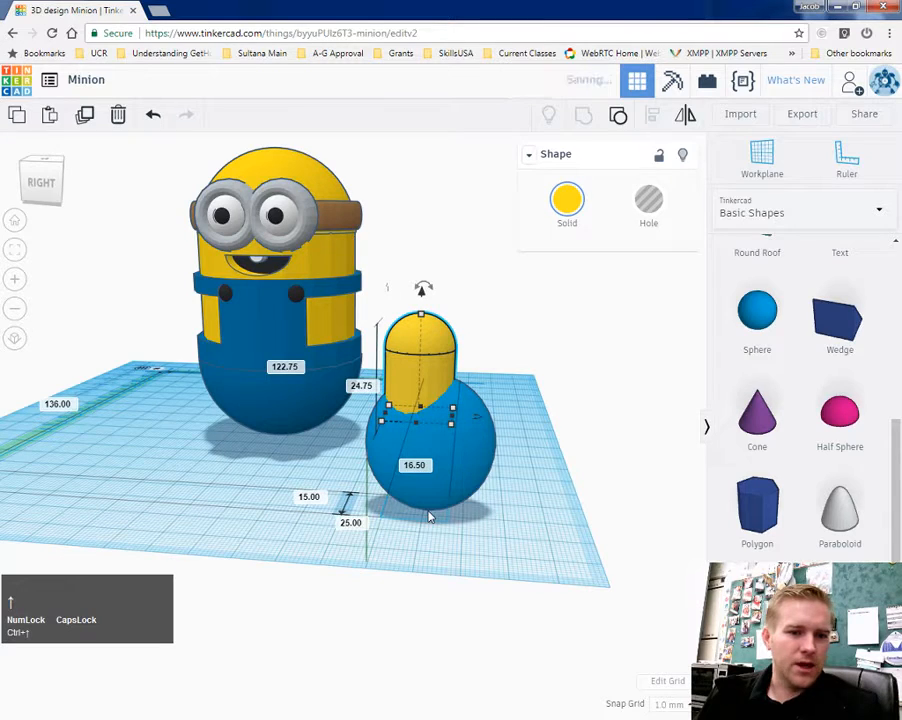
pyautogui.click(422, 290)
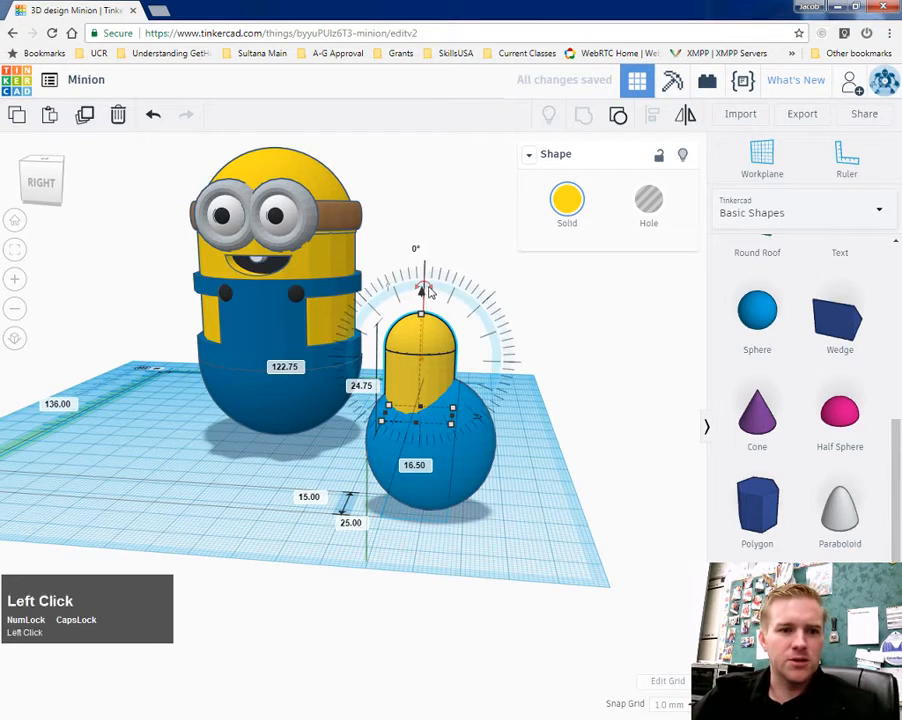
pyautogui.moveTo(420, 280); pyautogui.dragTo(430, 290)
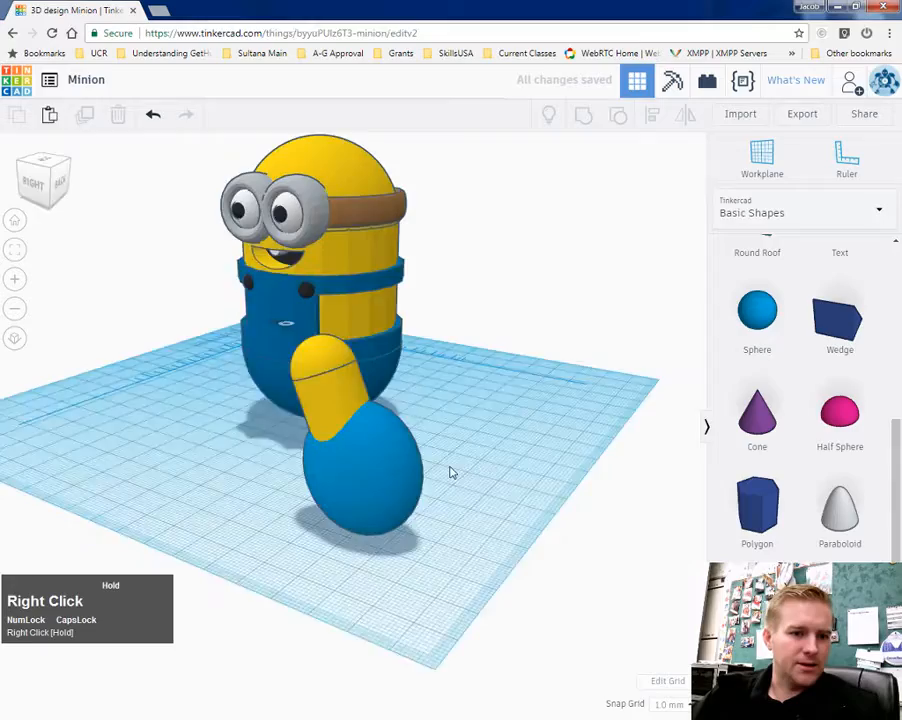
# Duplicate the finger and tilt the copy the opposite way on the palm
pyautogui.moveTo(450, 472); pyautogui.dragTo(528, 466)
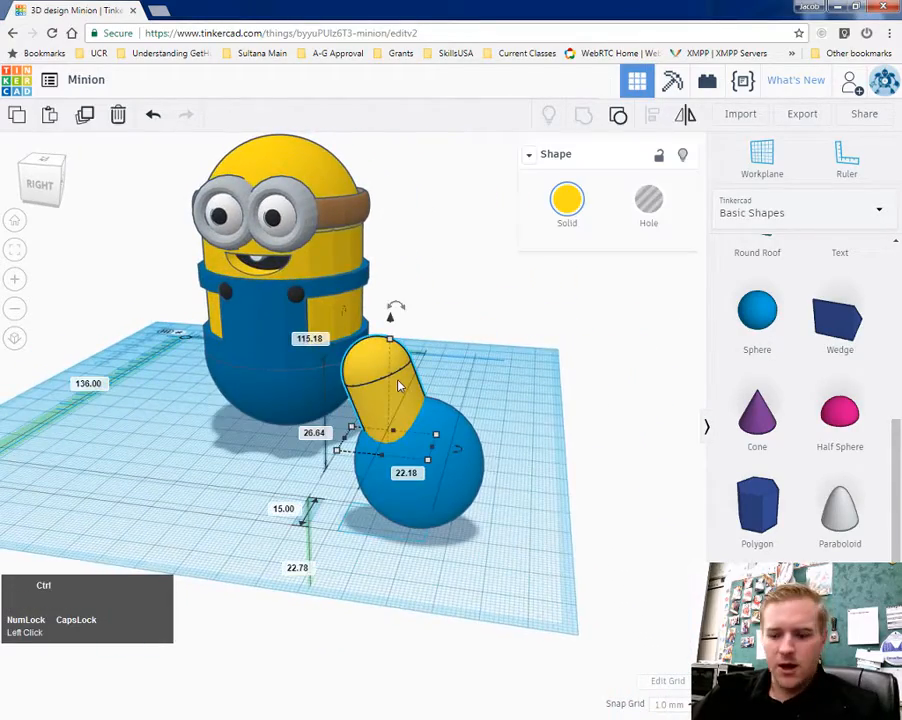
pyautogui.press('ctrl+v')
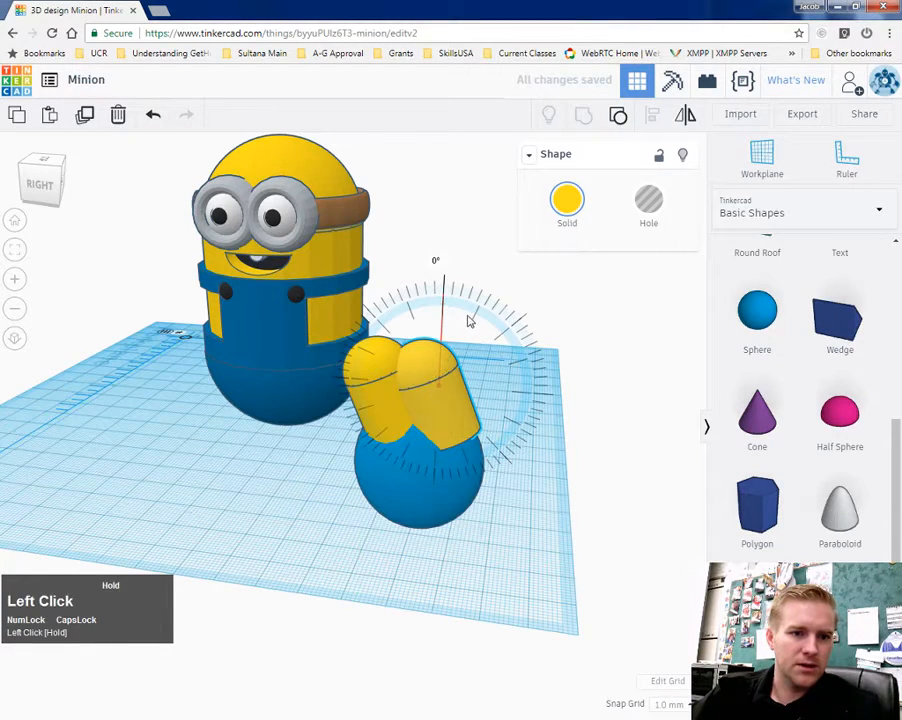
pyautogui.moveTo(468, 320); pyautogui.dragTo(496, 356)
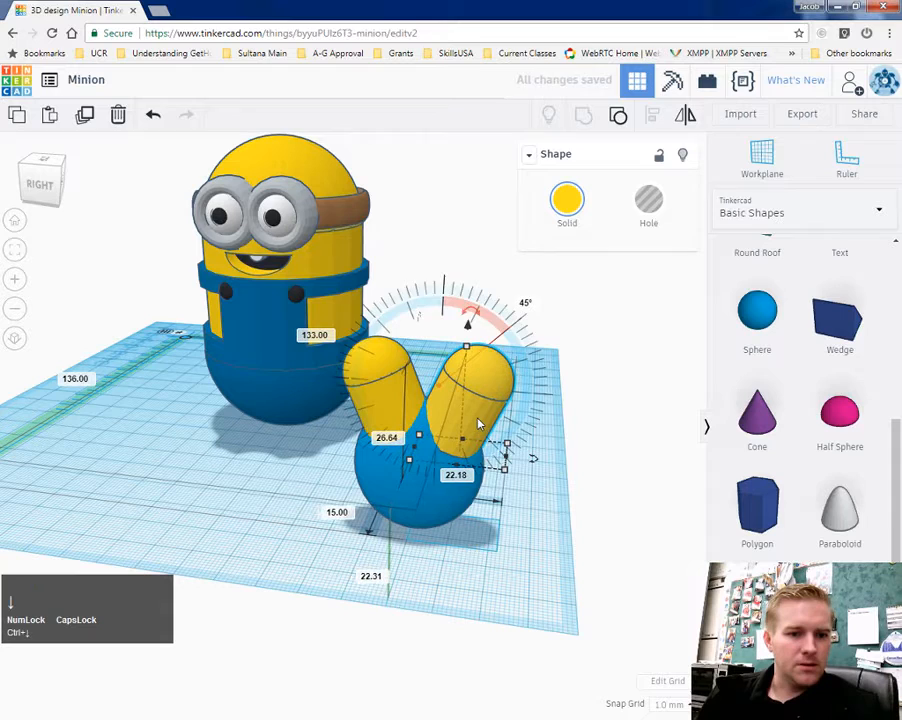
# Duplicate the second finger and lay the third copy sideways as a thumb
pyautogui.click(350, 590)
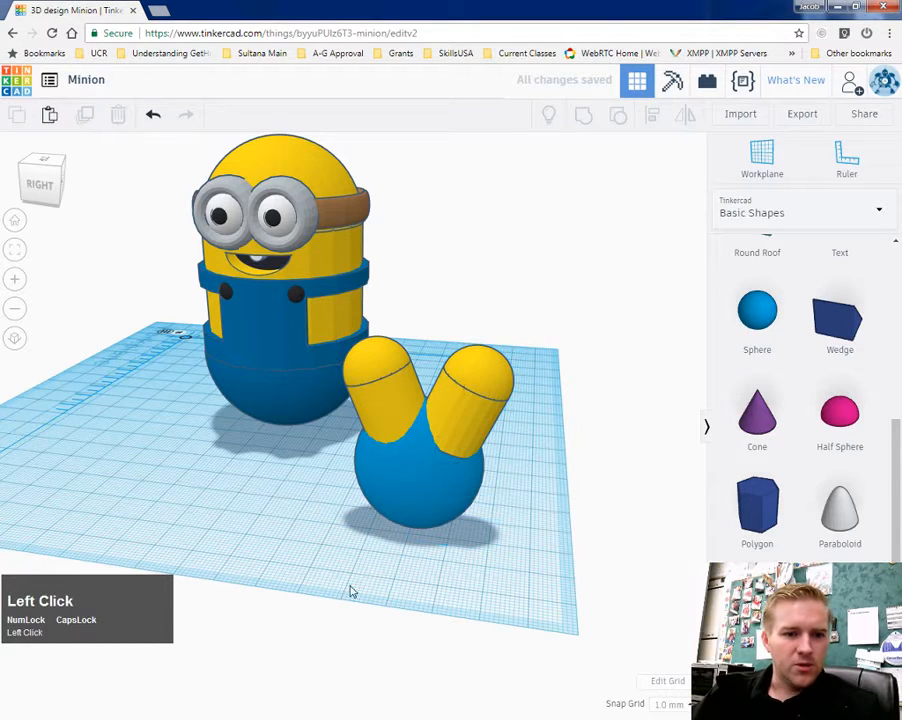
pyautogui.click(460, 420)
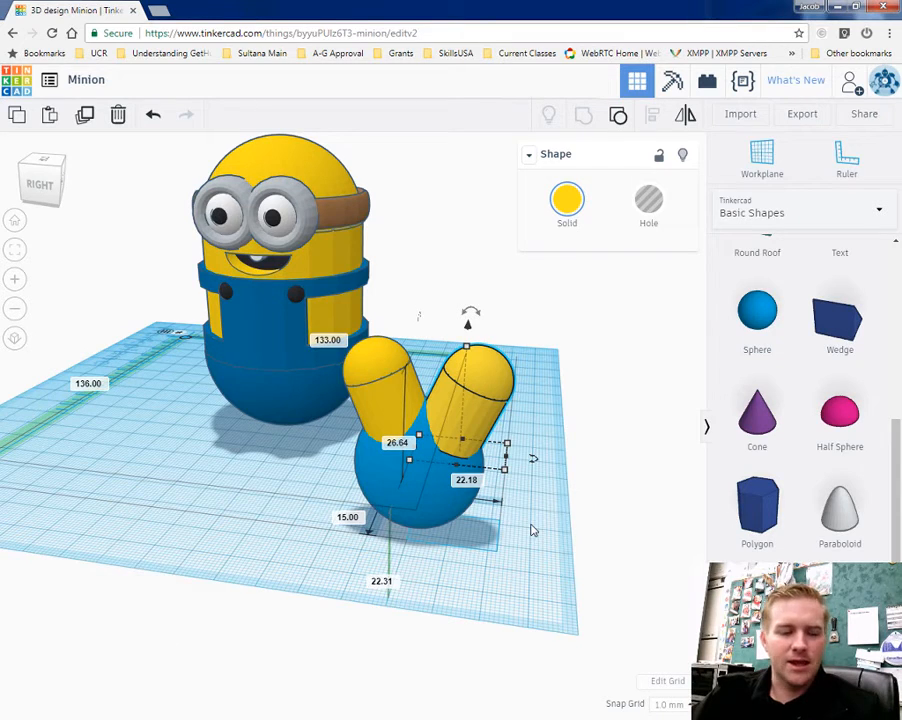
pyautogui.press('ctrl+v')
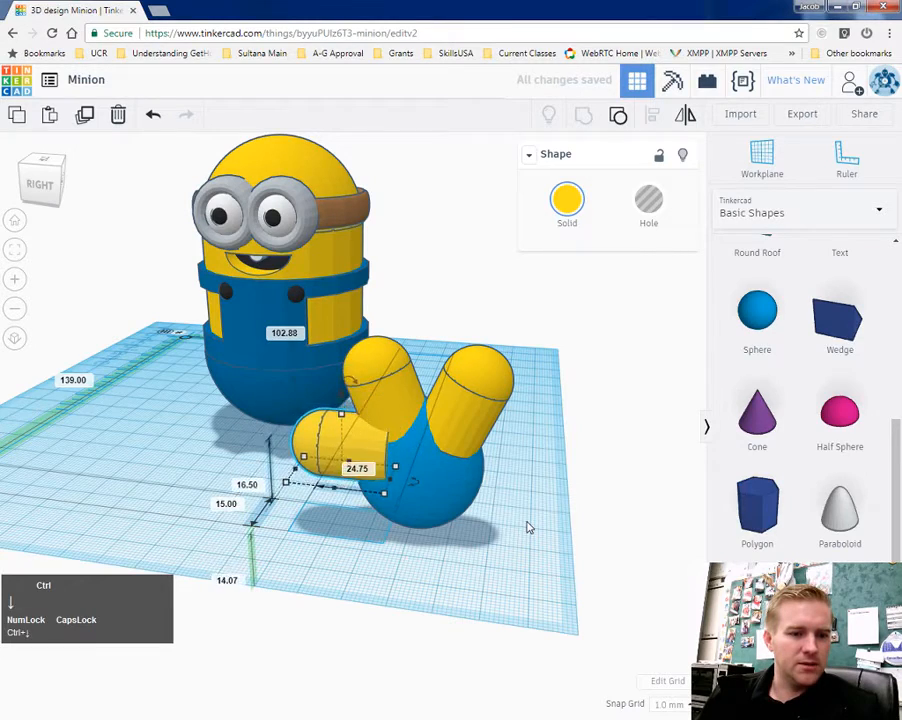
pyautogui.moveTo(340, 450); pyautogui.dragTo(340, 480)
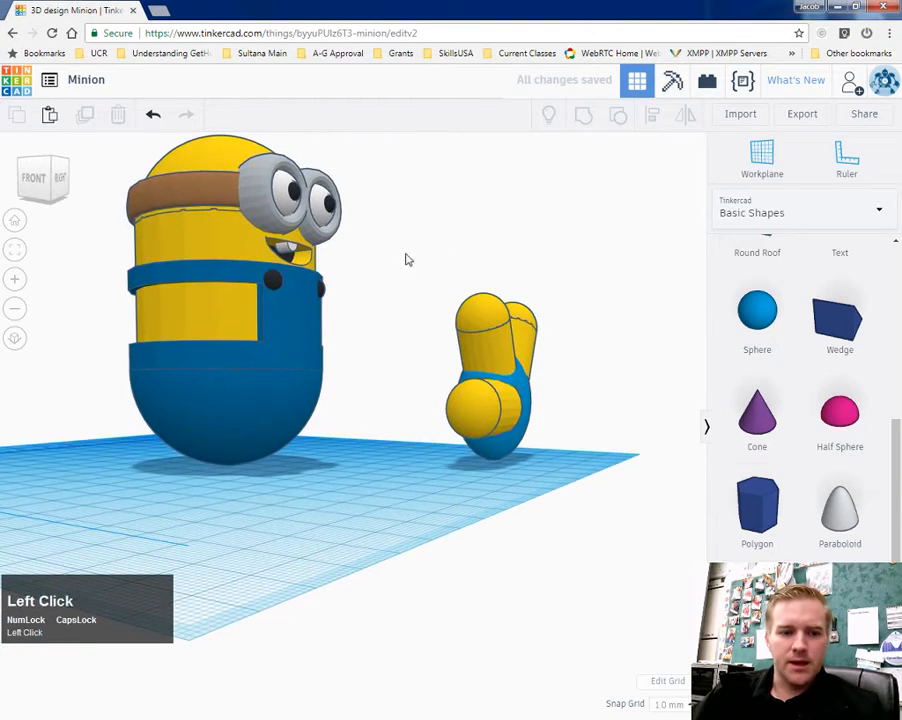
# Reset to the Home view facing the glove and Minion
pyautogui.click(490, 370)
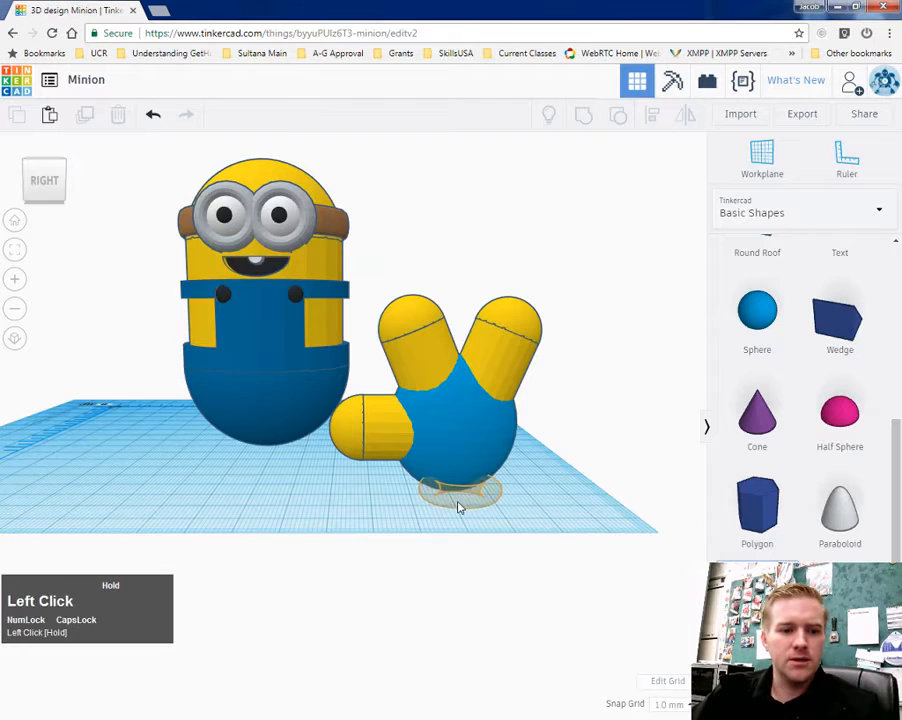
# Place a blue torus as a cuff beneath the palm and adjust its radius and tube proportions
pyautogui.click(460, 490)
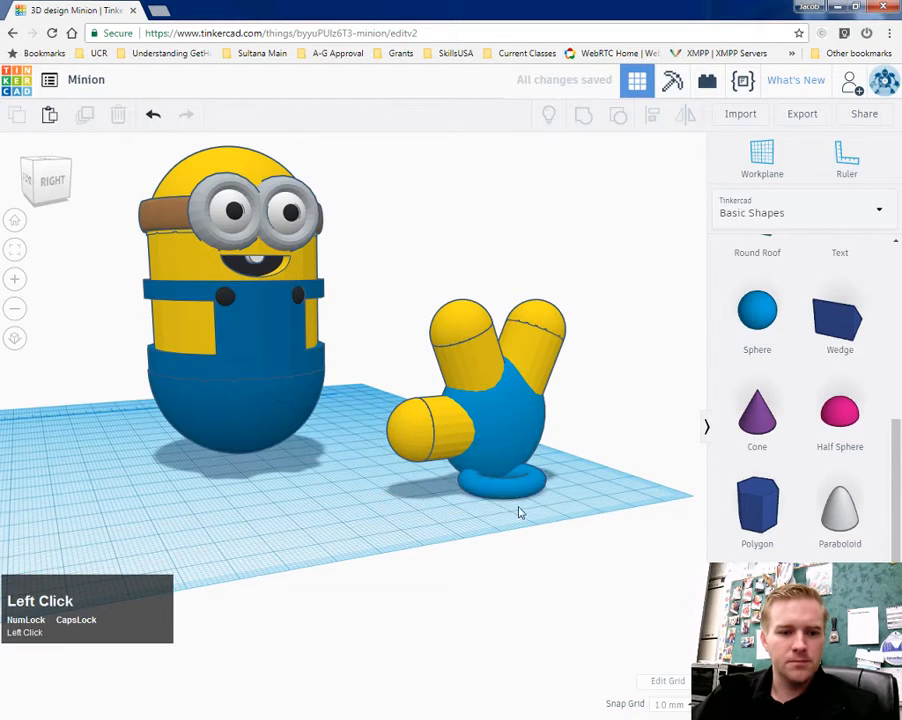
pyautogui.click(500, 490)
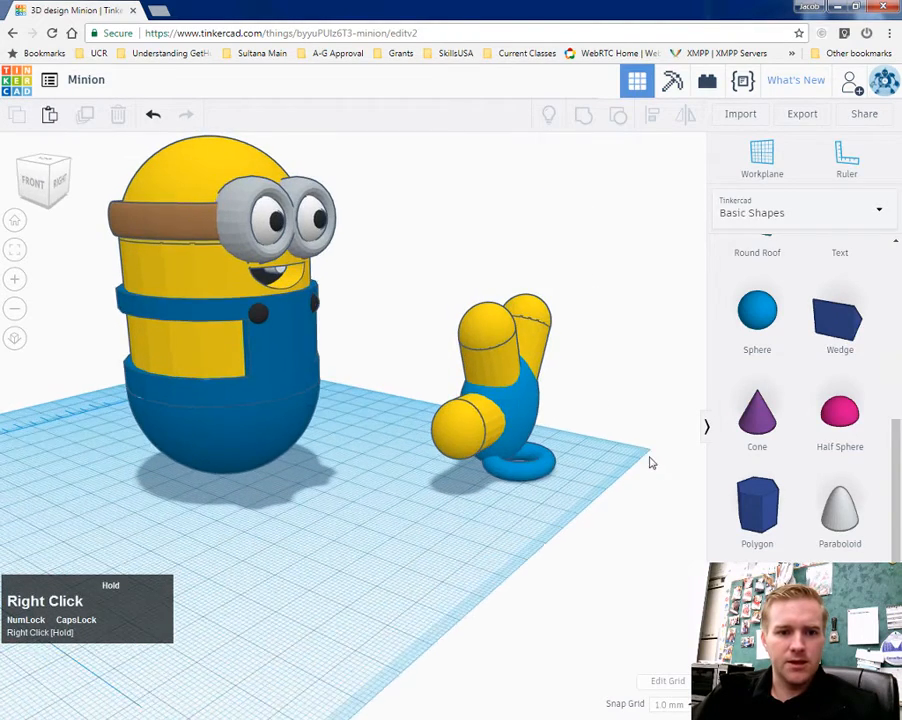
pyautogui.click(490, 390)
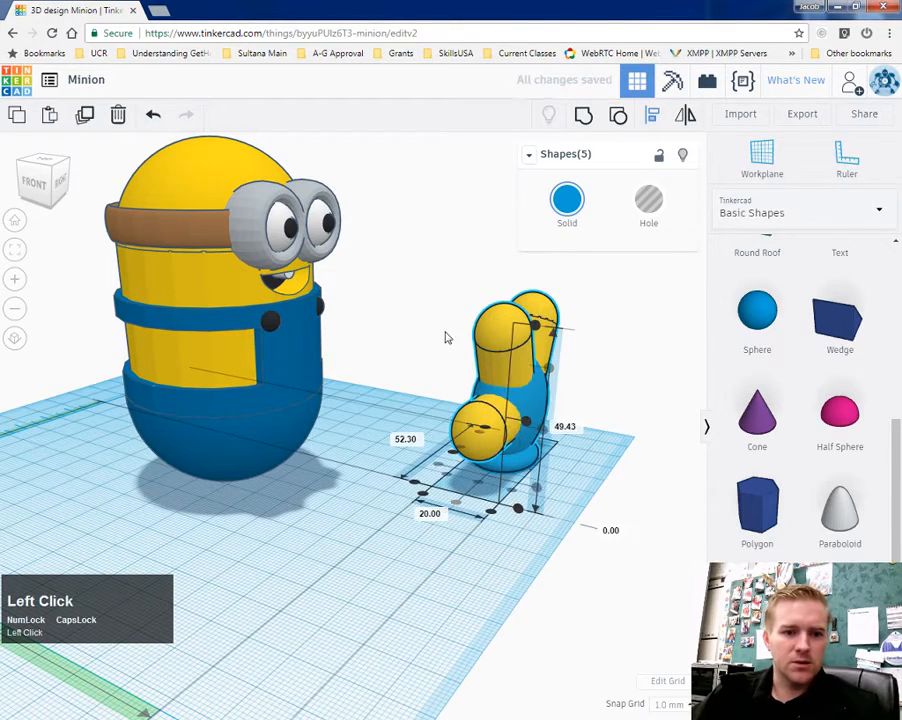
pyautogui.rightClick(576, 480)
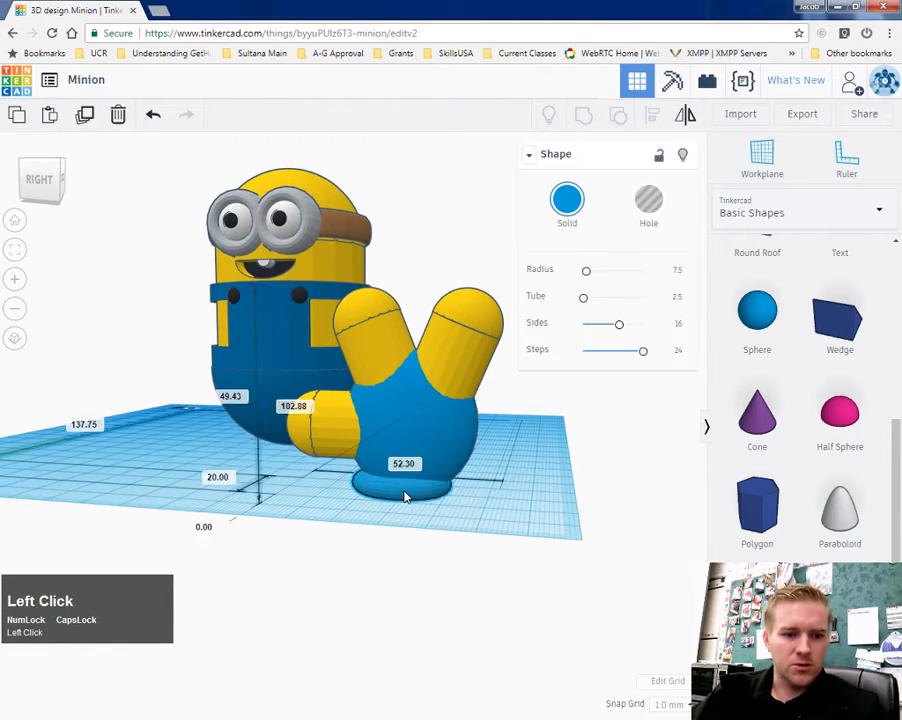
pyautogui.click(404, 490)
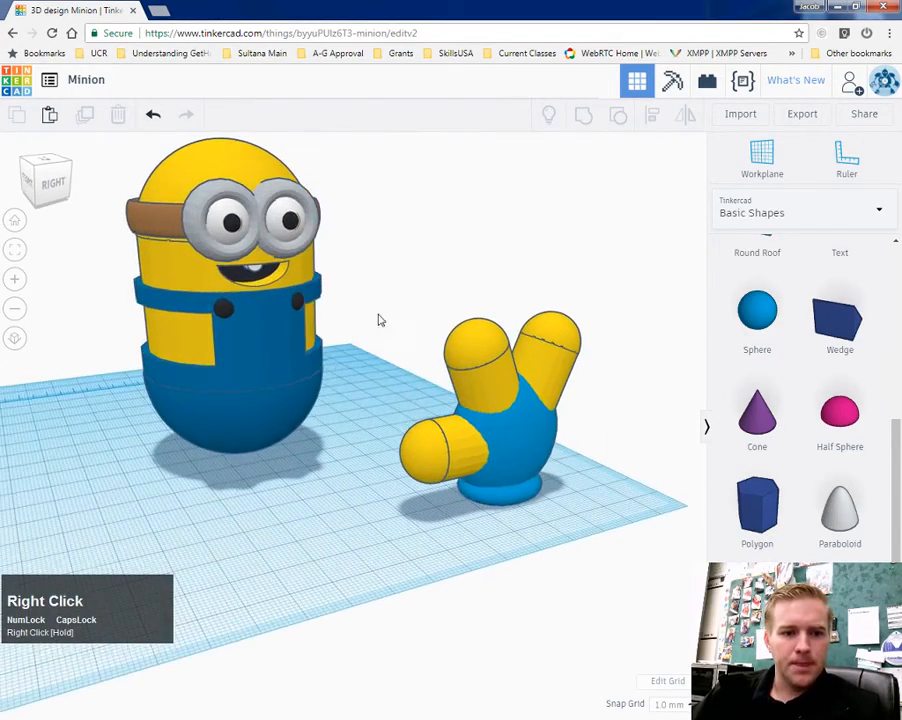
# Select all five glove parts and group them into one object
pyautogui.click(500, 420)
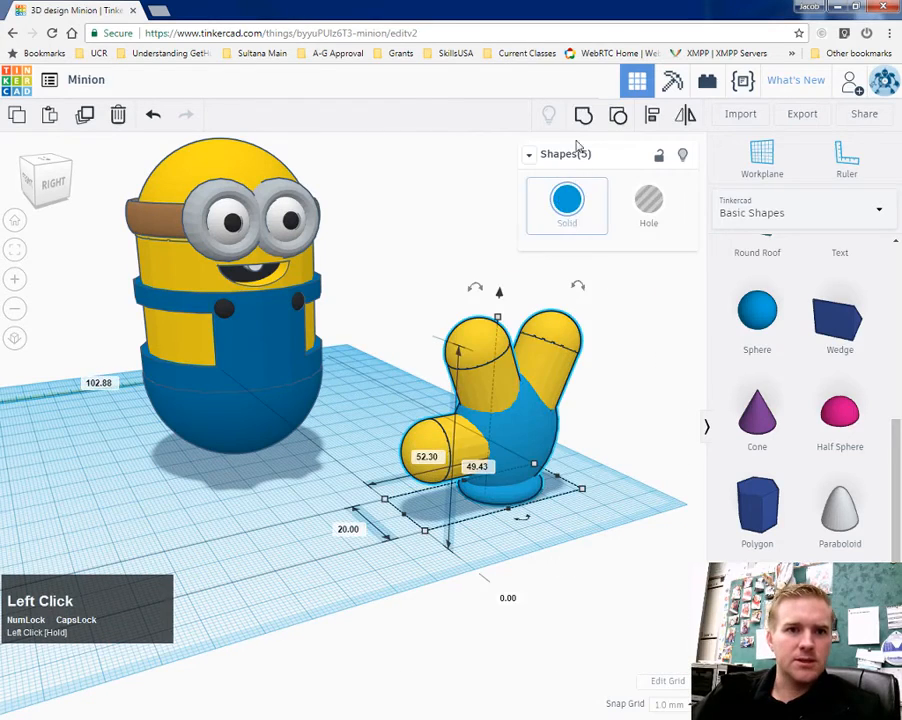
pyautogui.click(584, 114)
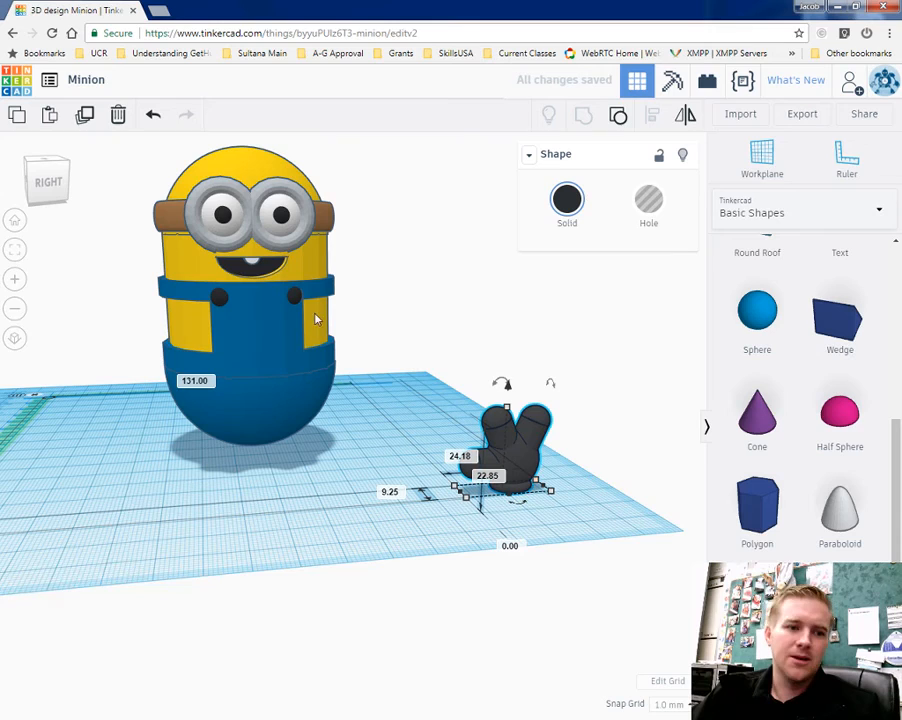
pyautogui.moveTo(558, 520)
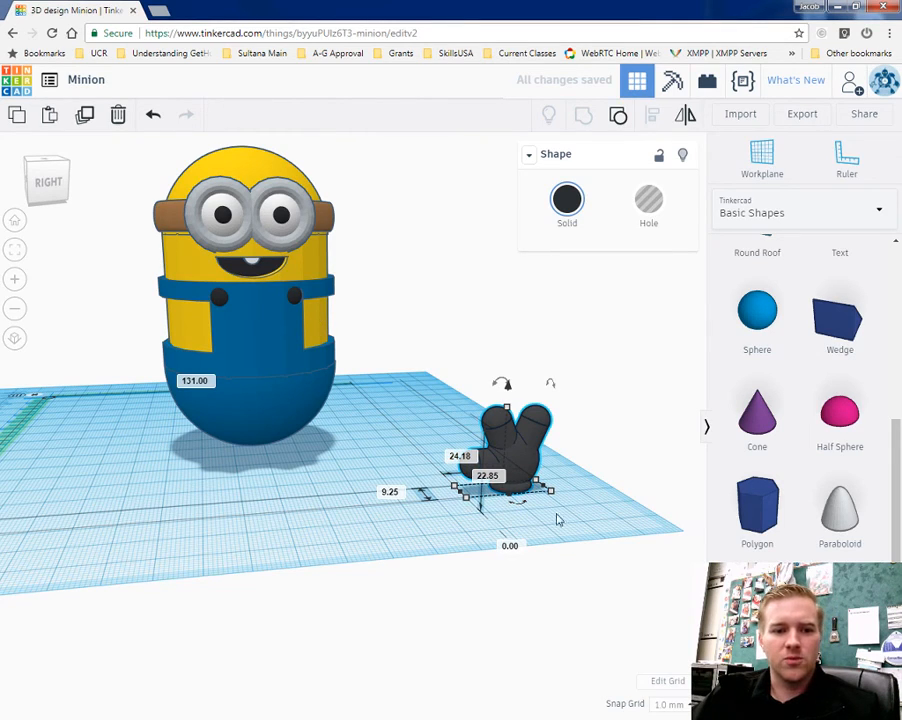